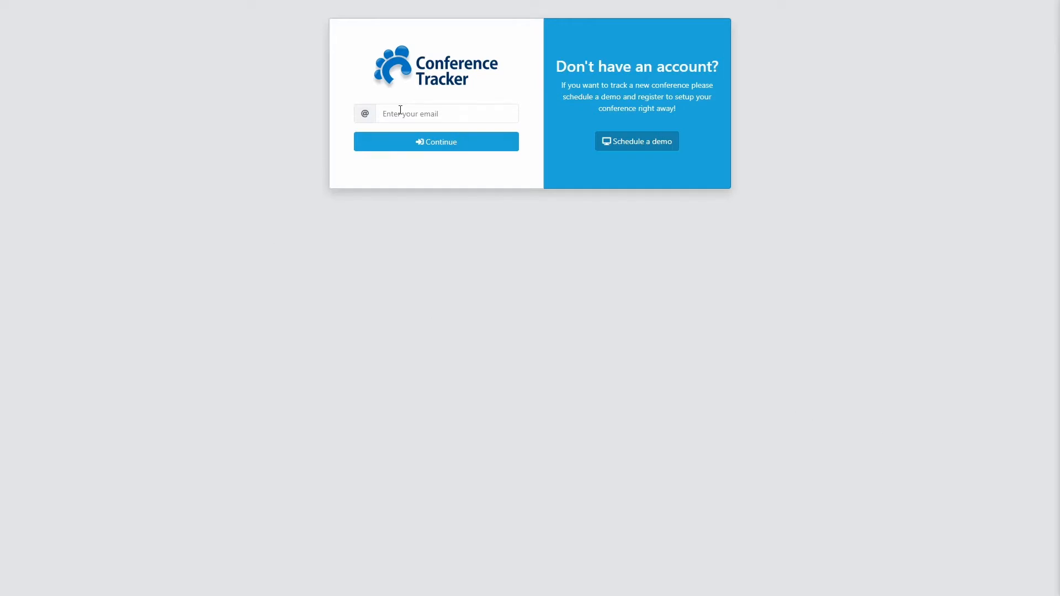
Log in to Demo Conference 2020! with your email and password
click(436, 142)
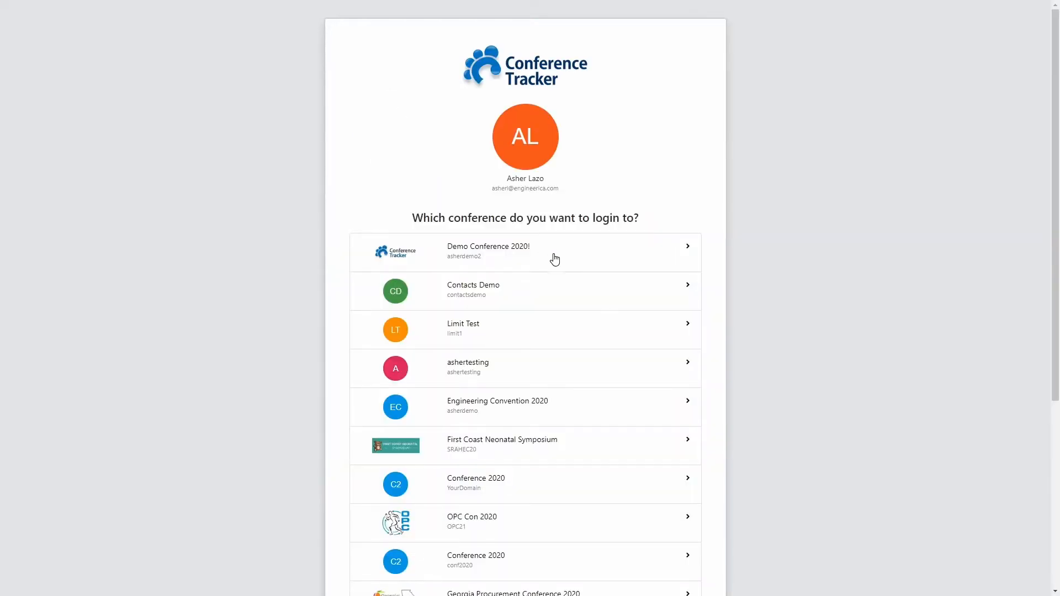
click(487, 252)
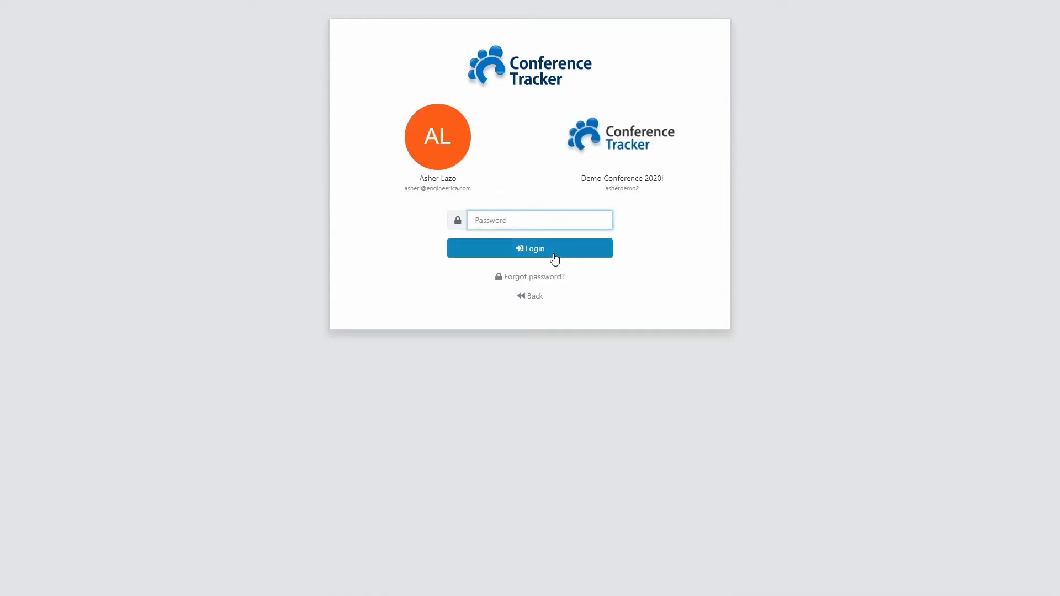
mouse_move(746, 254)
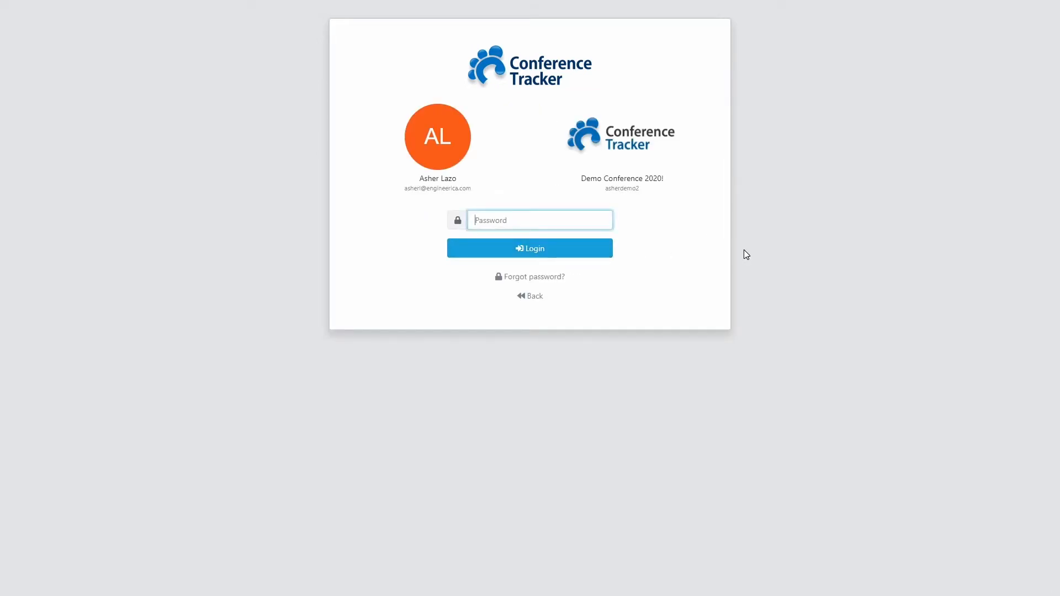
click(529, 248)
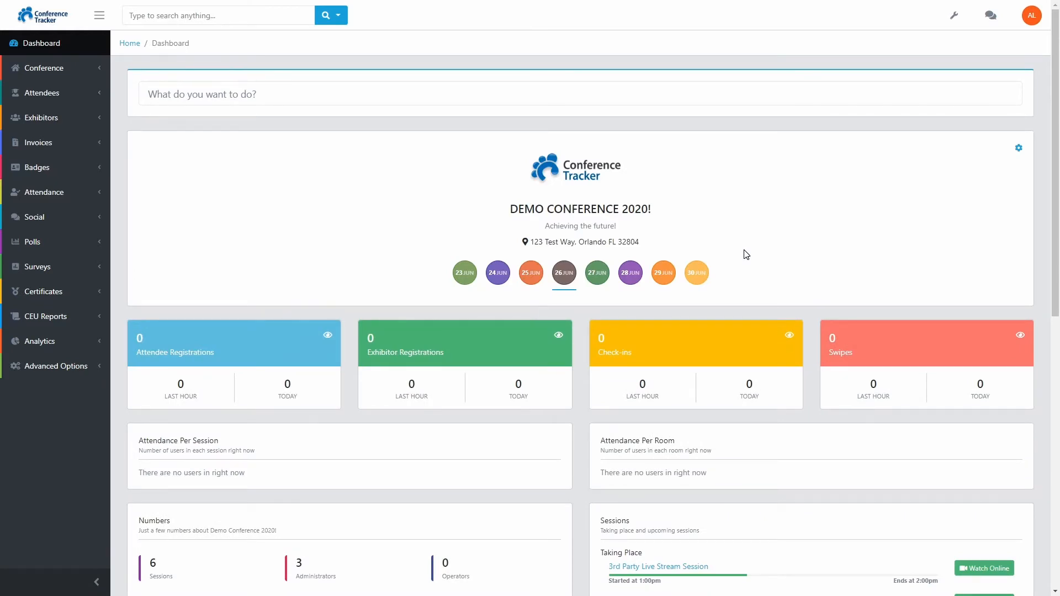
Open Conference > Sessions to list the conference's six sessions
click(44, 67)
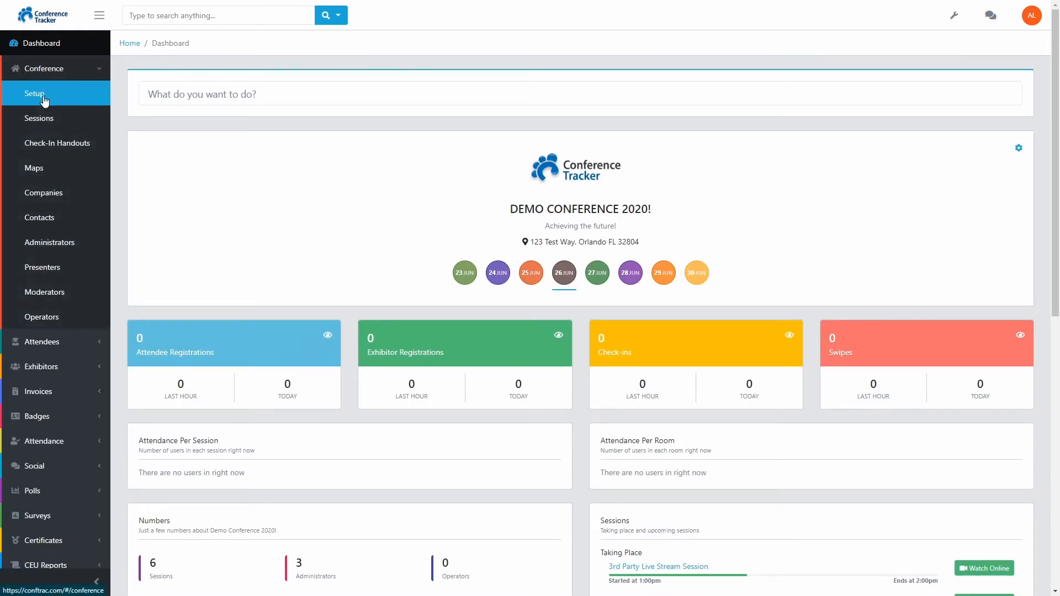
click(39, 117)
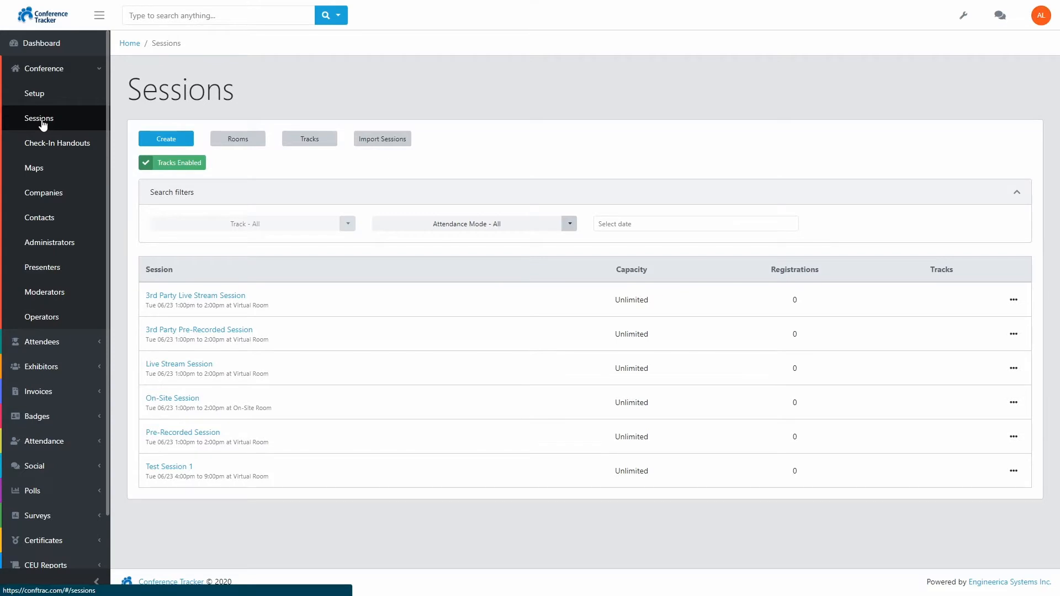
mouse_move(166, 139)
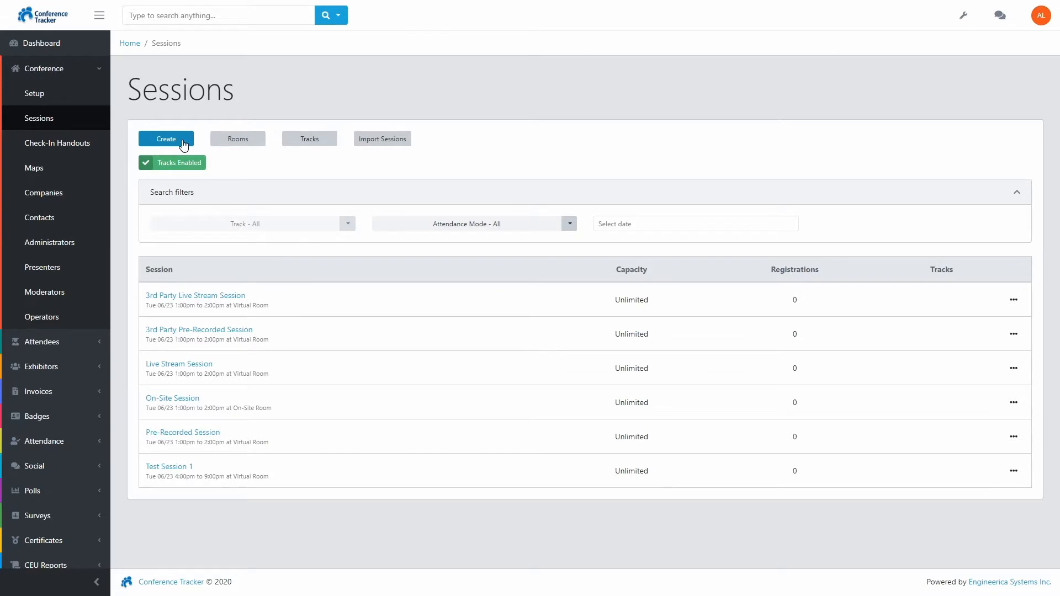
mouse_move(180, 295)
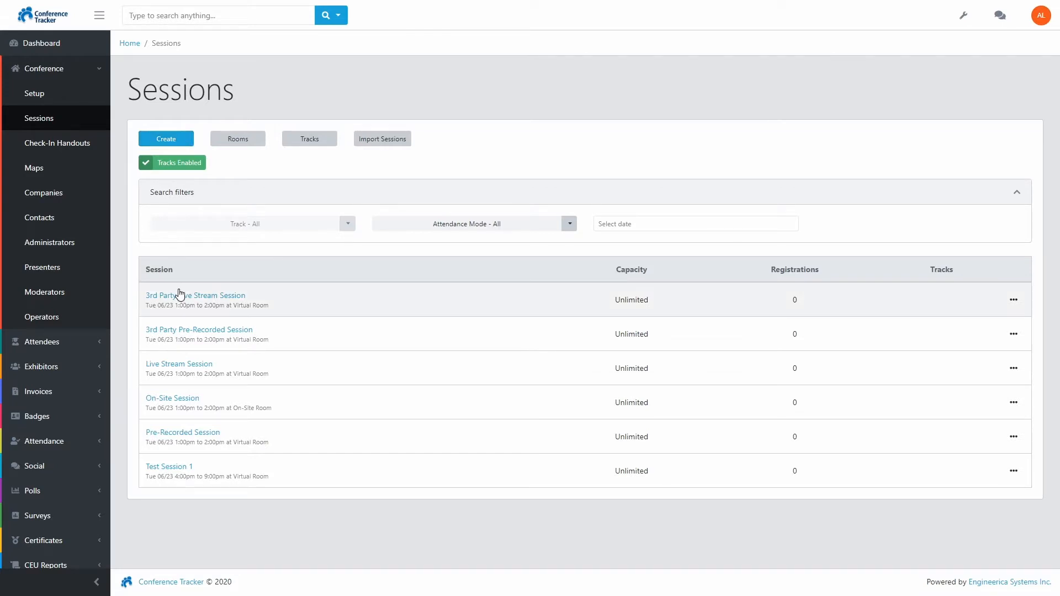
mouse_move(196, 295)
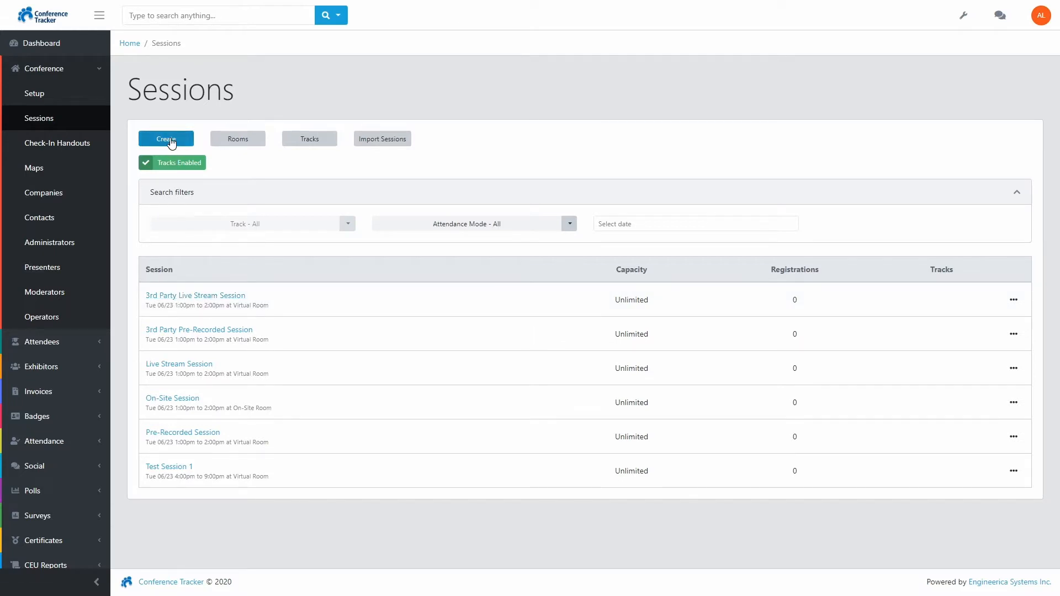
Create a session named 'Live Streaming Session with OBS' starting June 26, 12:00 PM
click(165, 139)
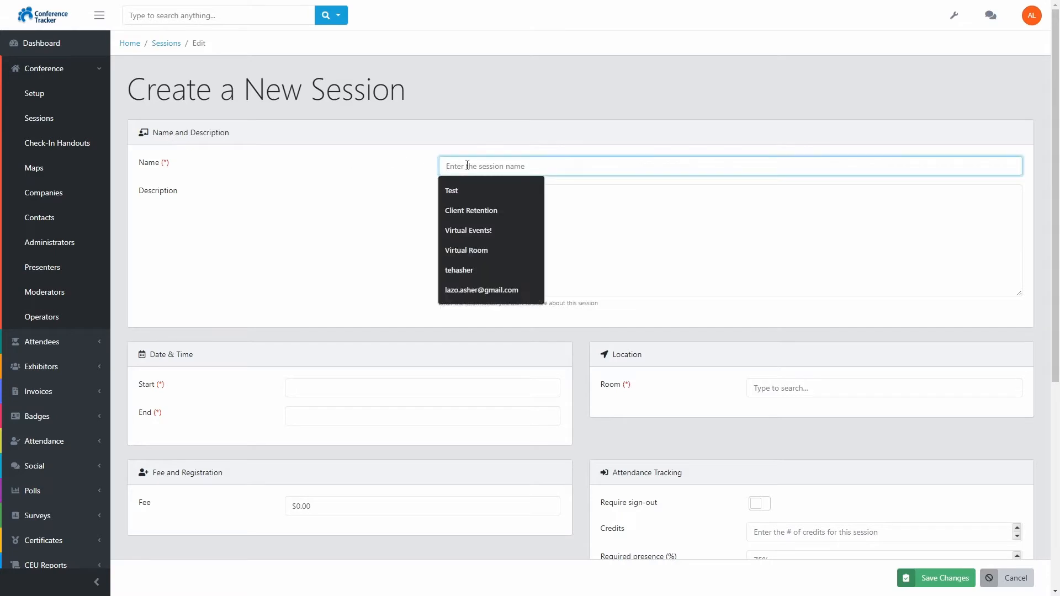
text(Live Streaming Session with OBS)
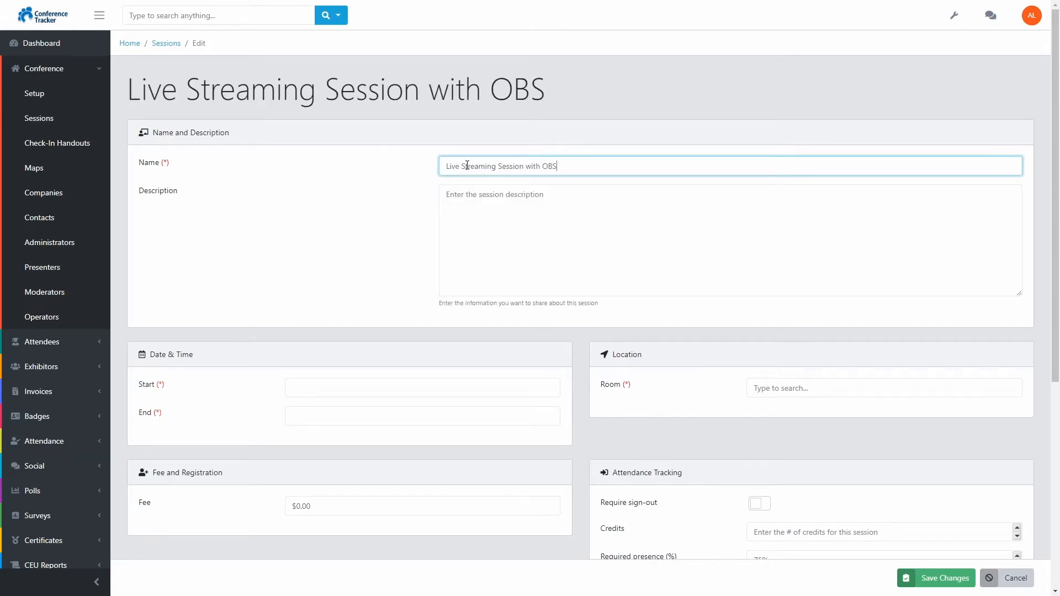
click(421, 388)
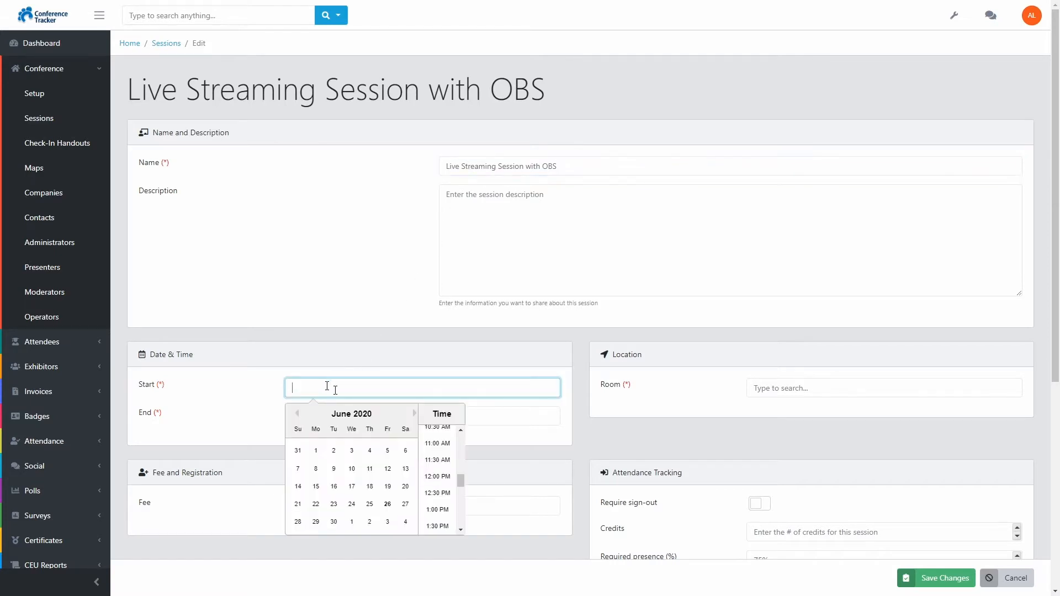
click(387, 504)
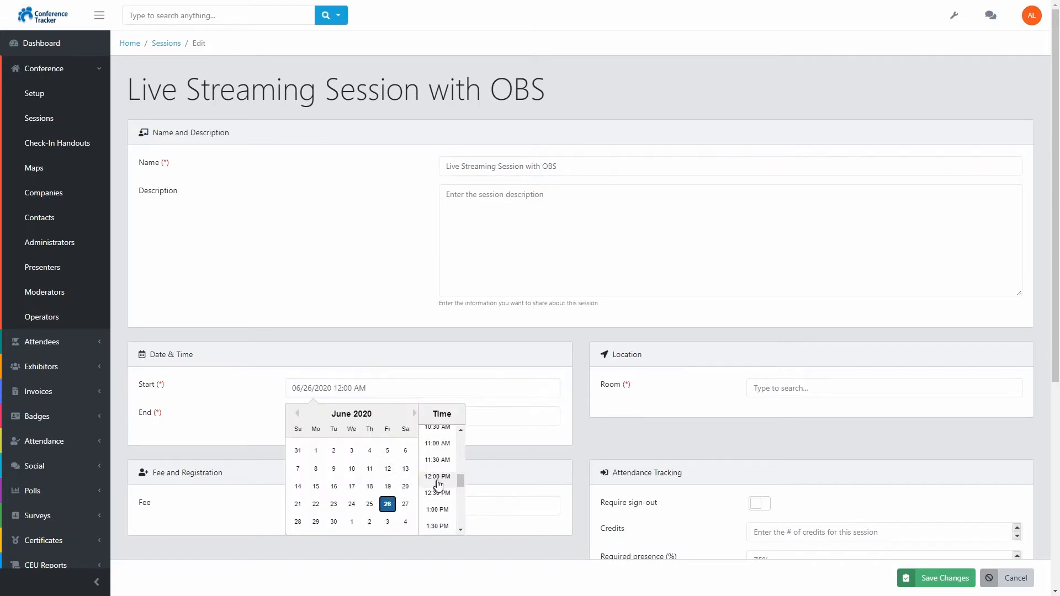
click(437, 476)
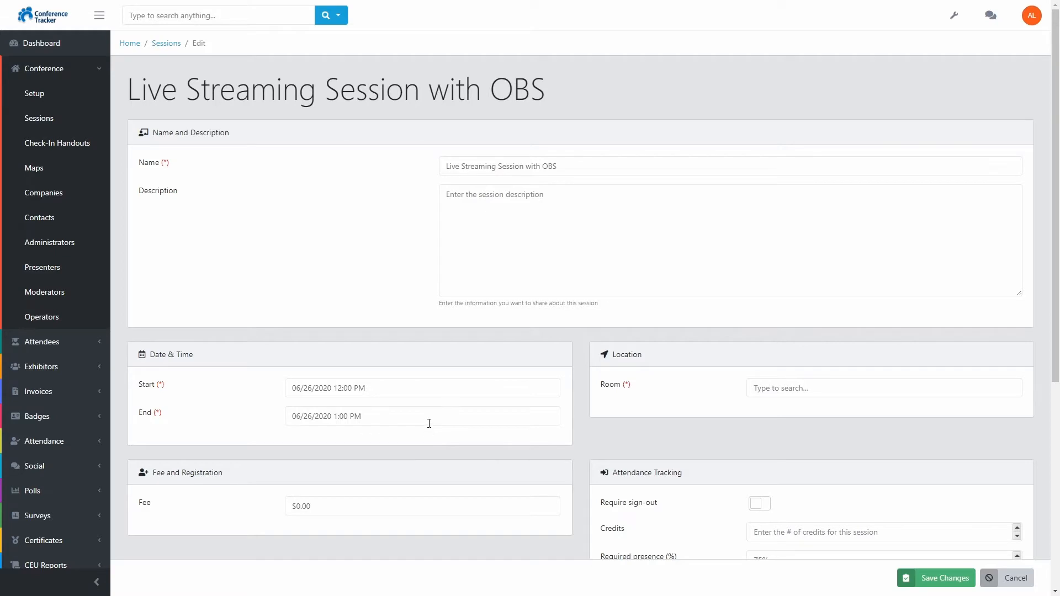
Place the new session in Virtual Room
click(944, 578)
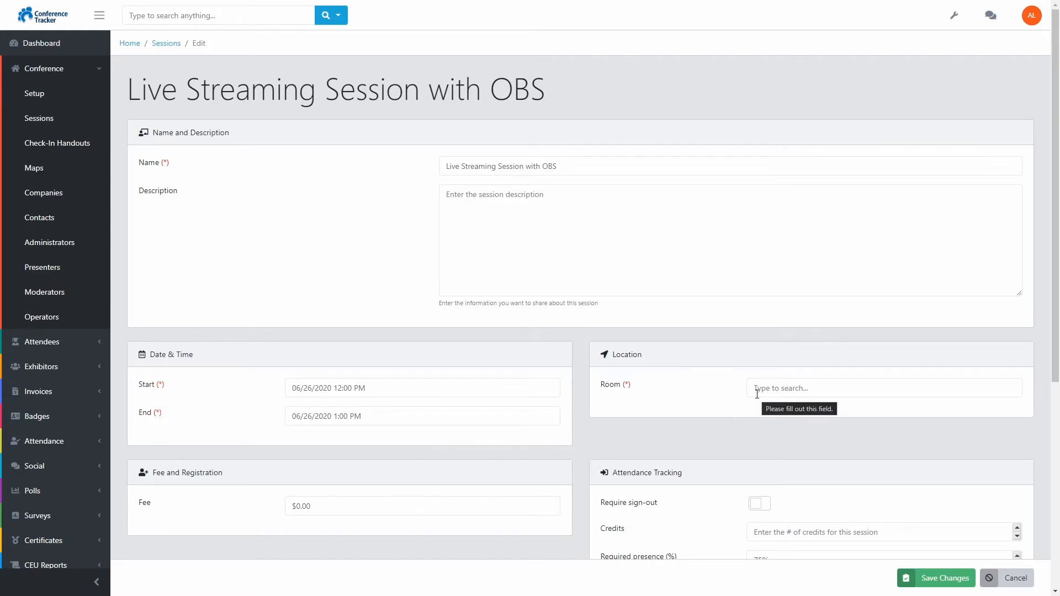
click(883, 388)
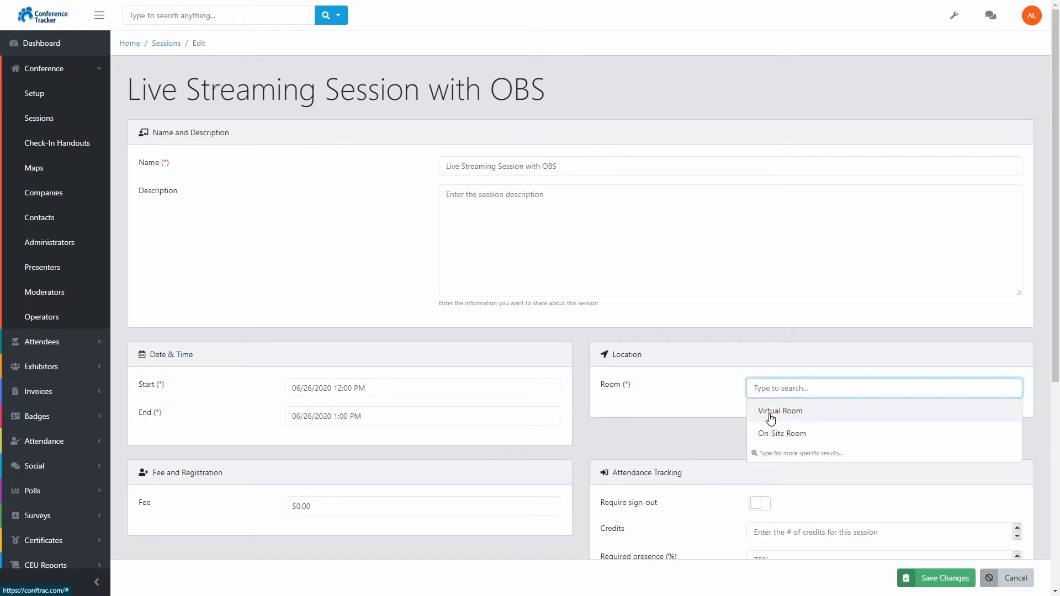
click(780, 412)
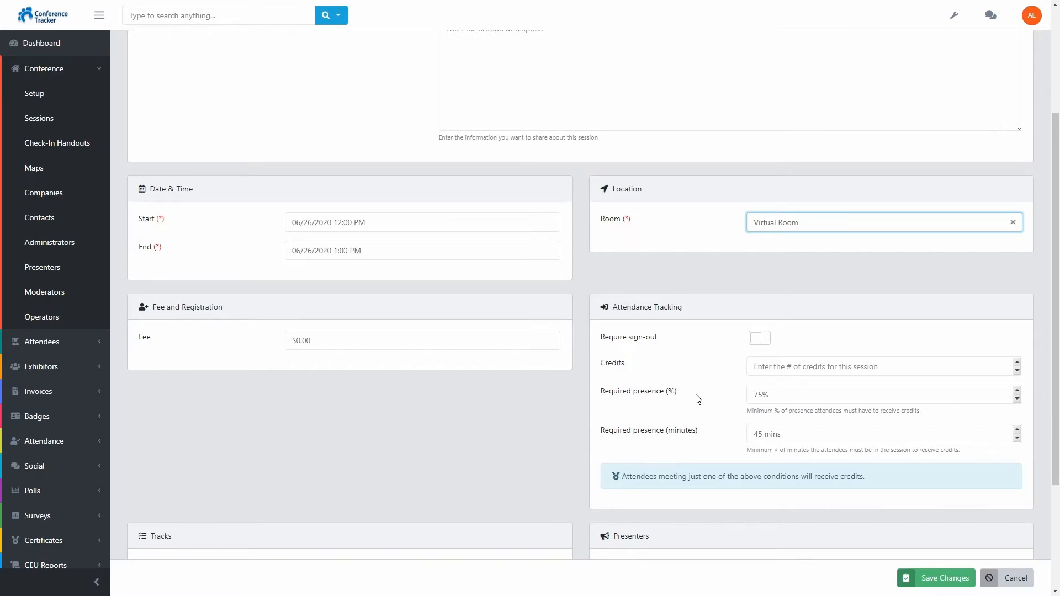
Set Attendance Mode to Online and built-in Streaming Mode to Live, then save
scroll(down, 3)
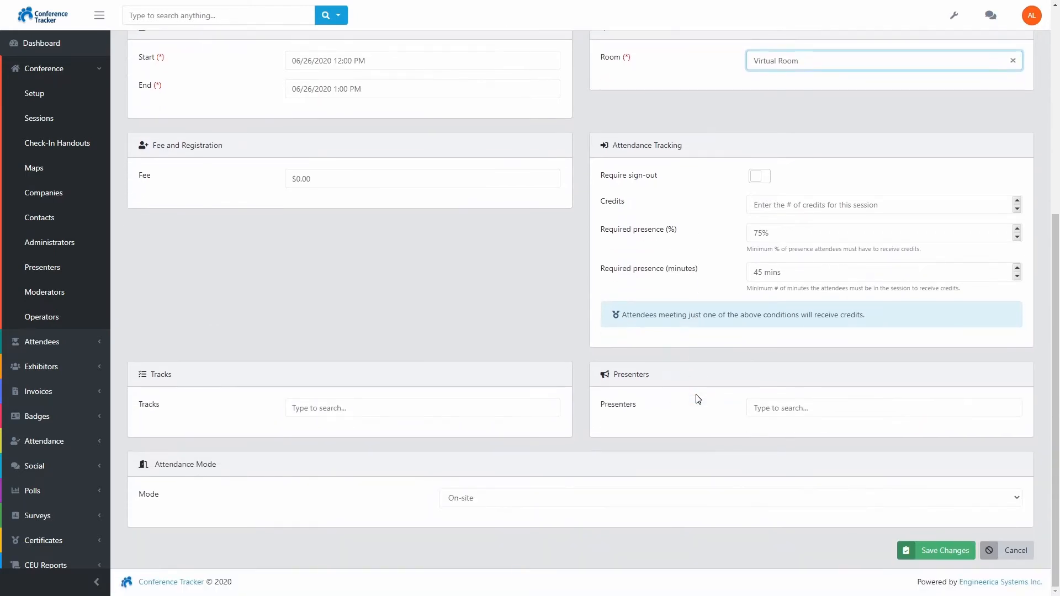
mouse_move(160, 475)
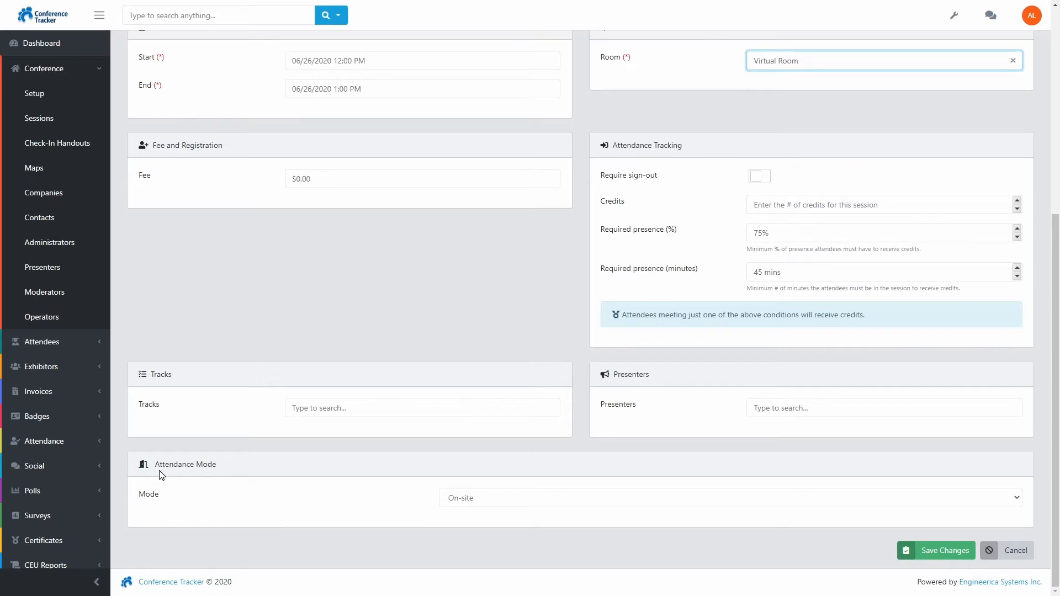
click(879, 61)
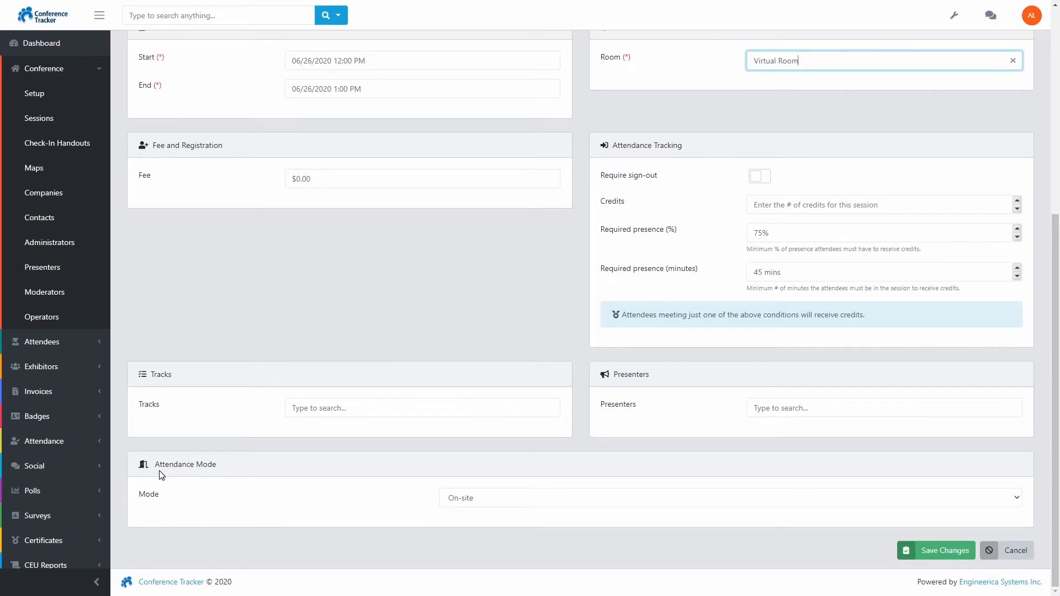
mouse_move(477, 498)
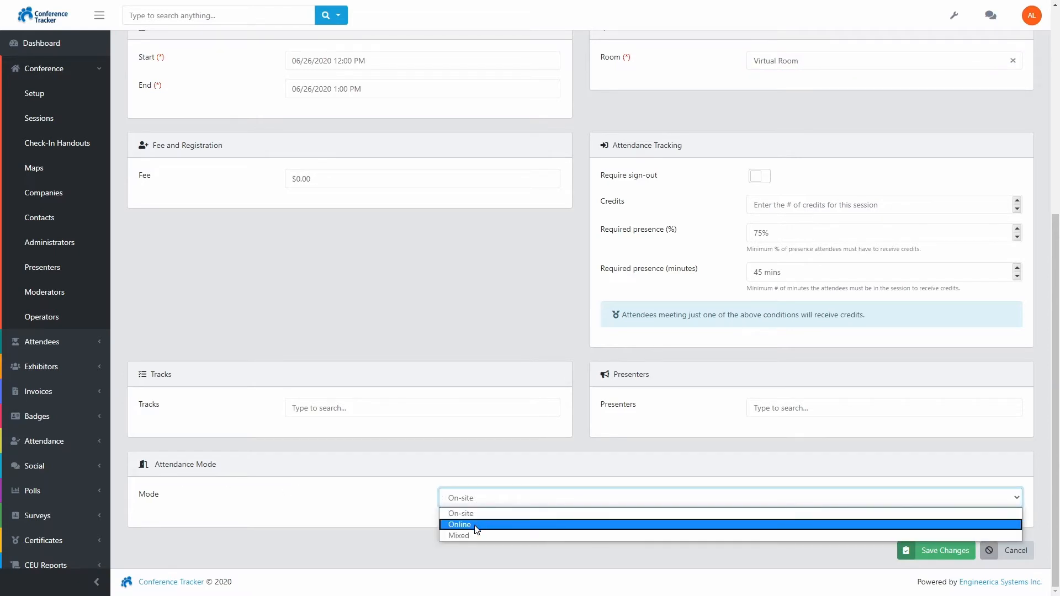
click(459, 524)
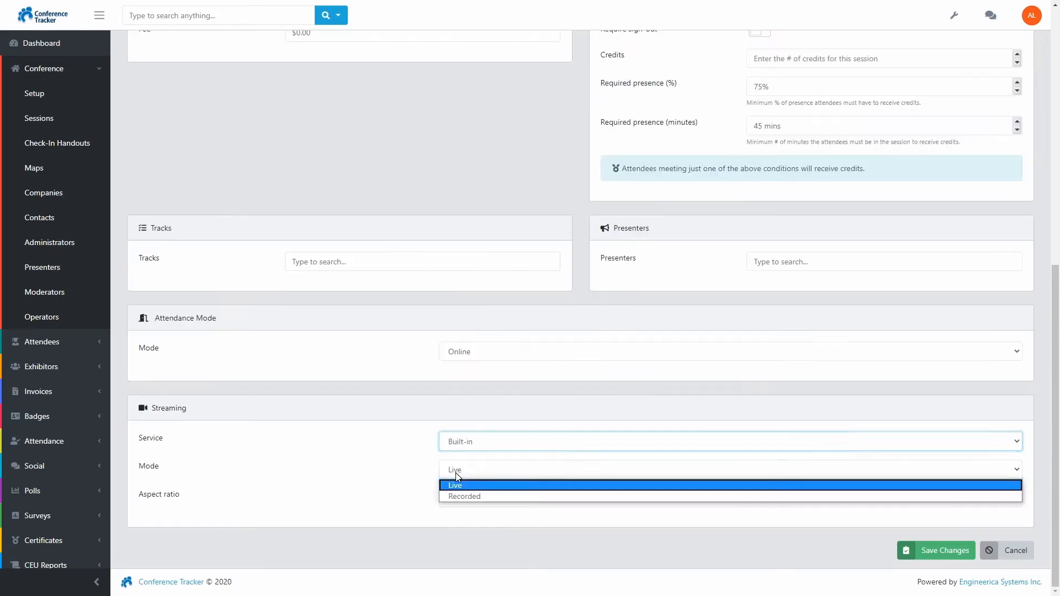
click(454, 485)
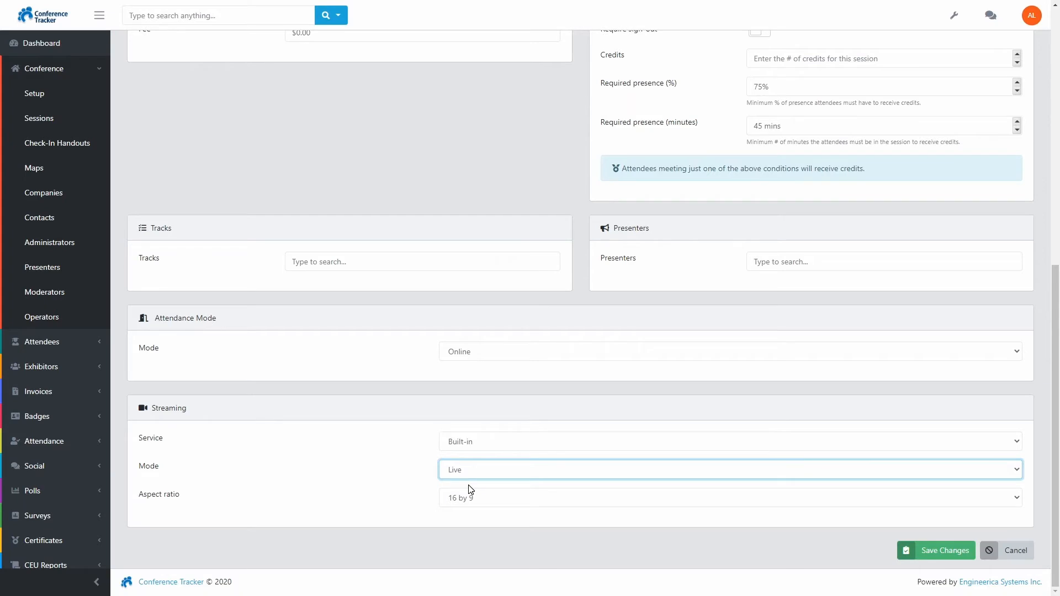
click(942, 550)
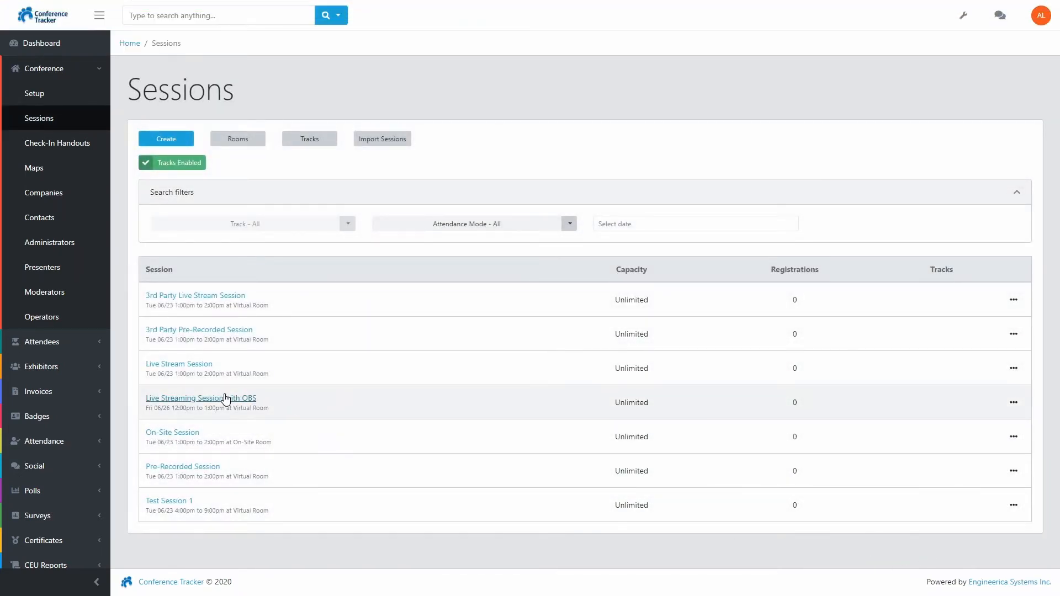
mouse_move(253, 409)
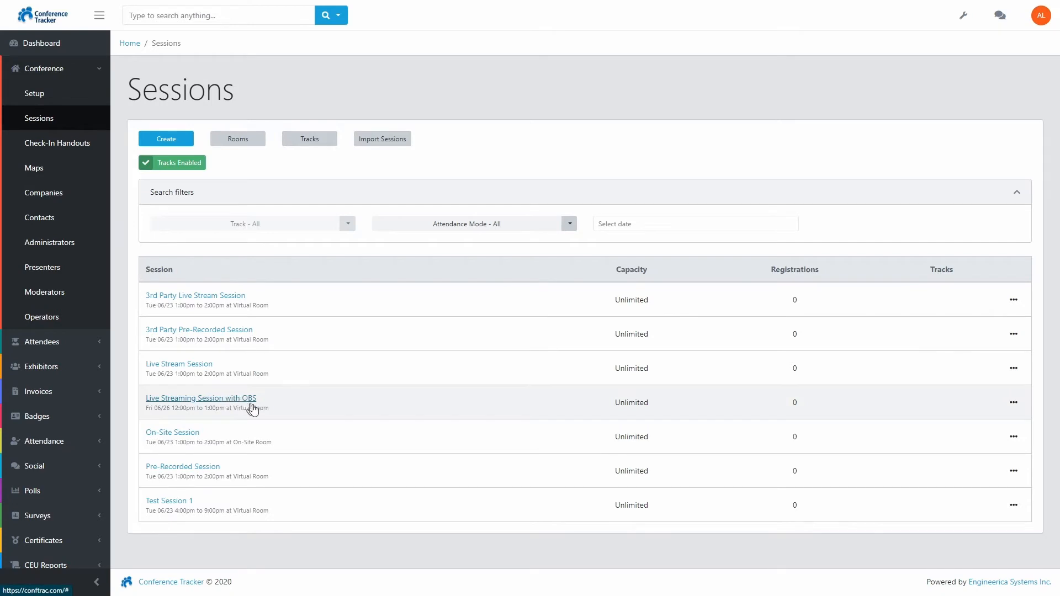
mouse_move(289, 411)
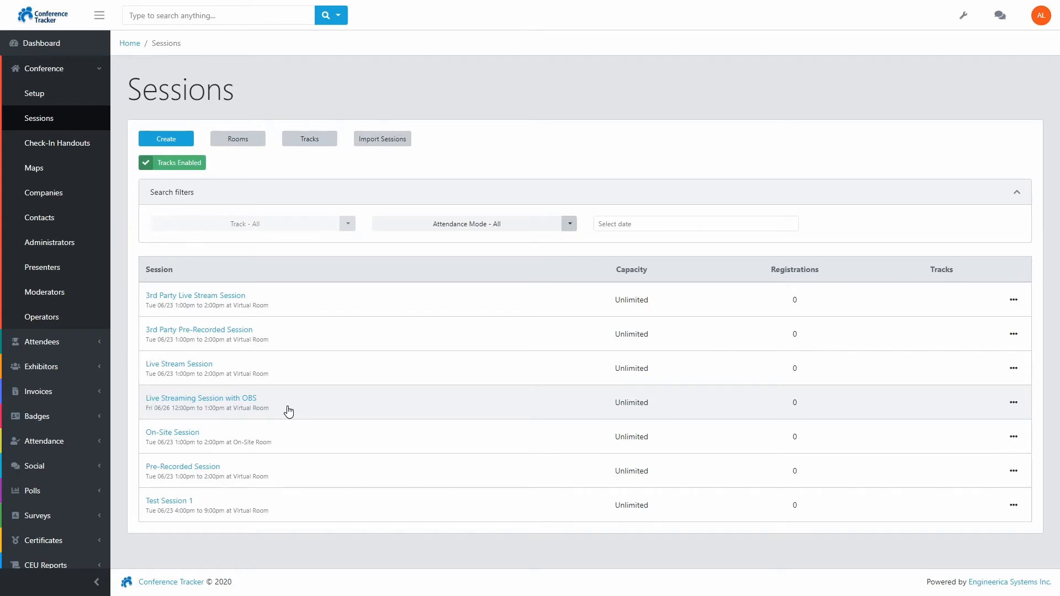
Choose Start Streaming from the Live Streaming Session with OBS actions menu
click(1013, 403)
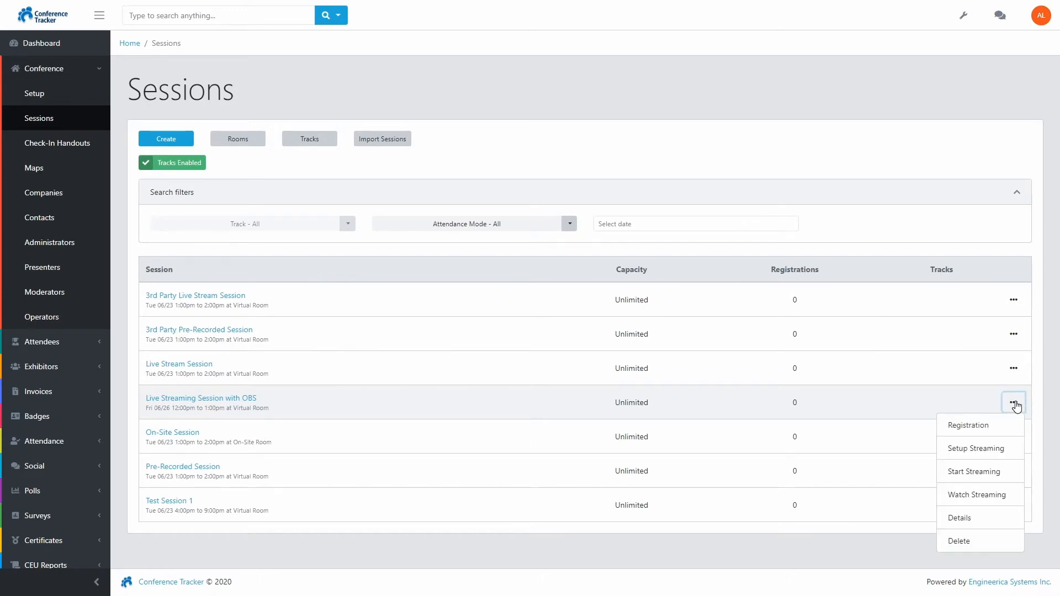
mouse_move(994, 471)
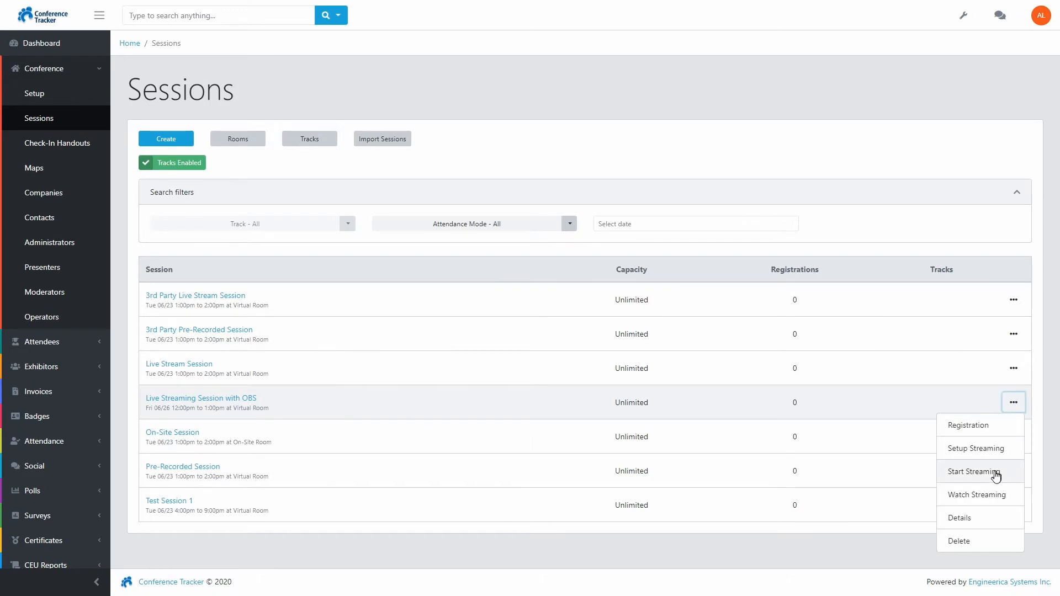
click(976, 470)
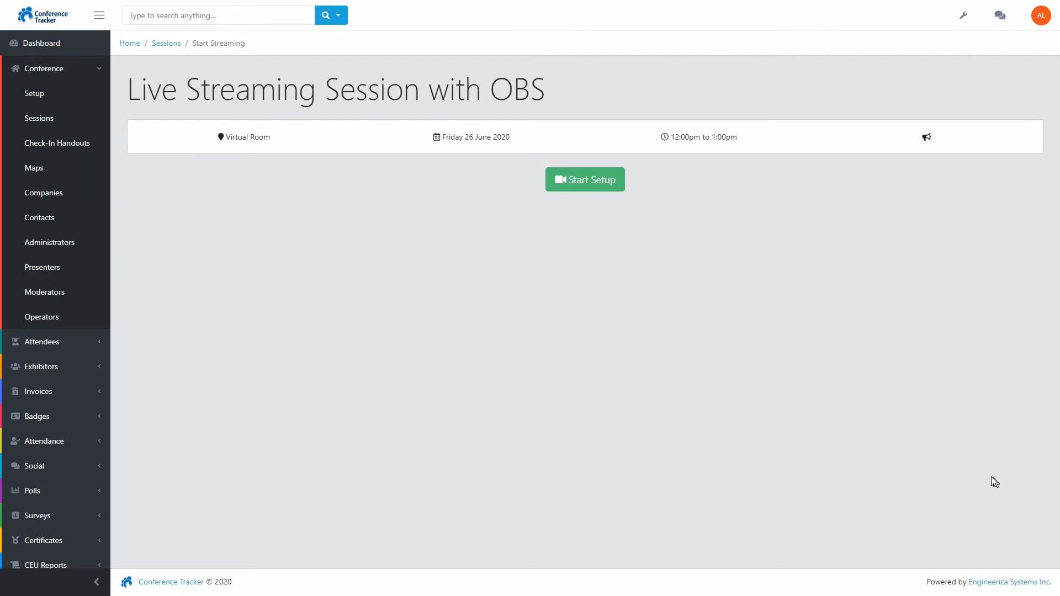
Start the streaming setup to reveal OBS instructions, server URL and stream key
click(584, 179)
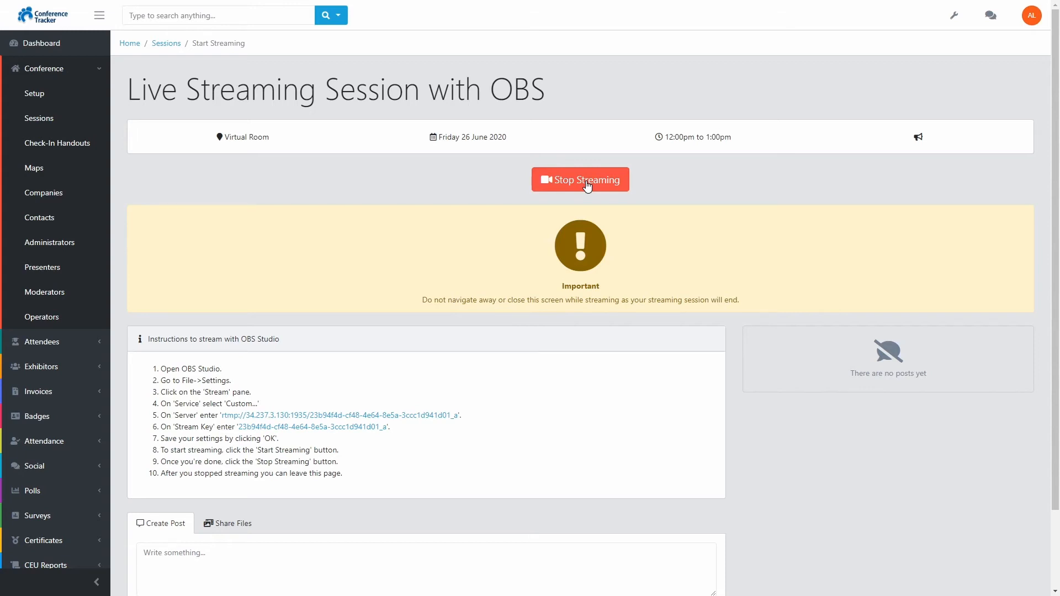
mouse_move(392, 305)
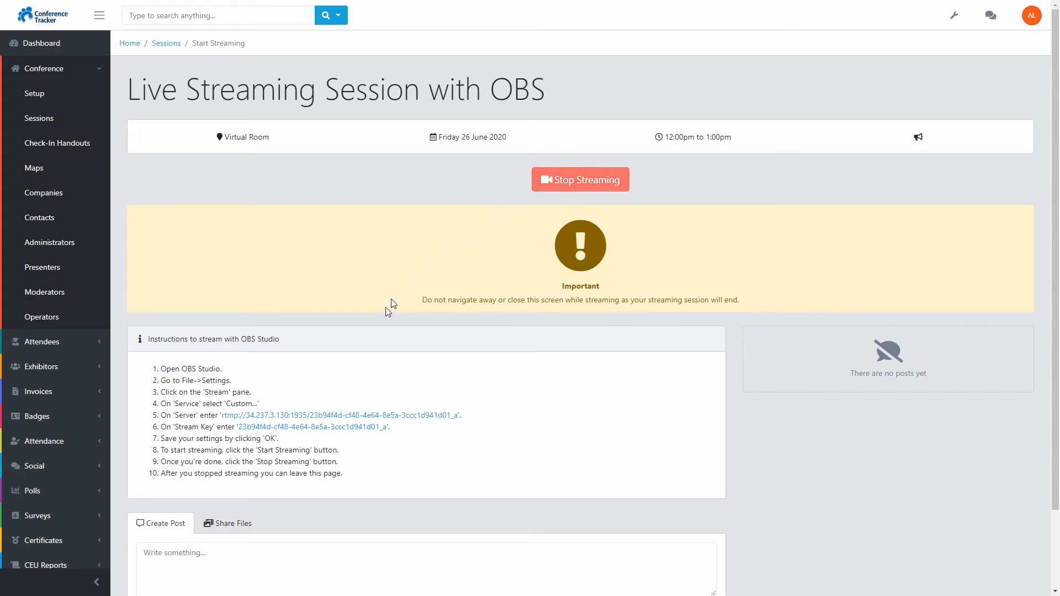
mouse_move(313, 427)
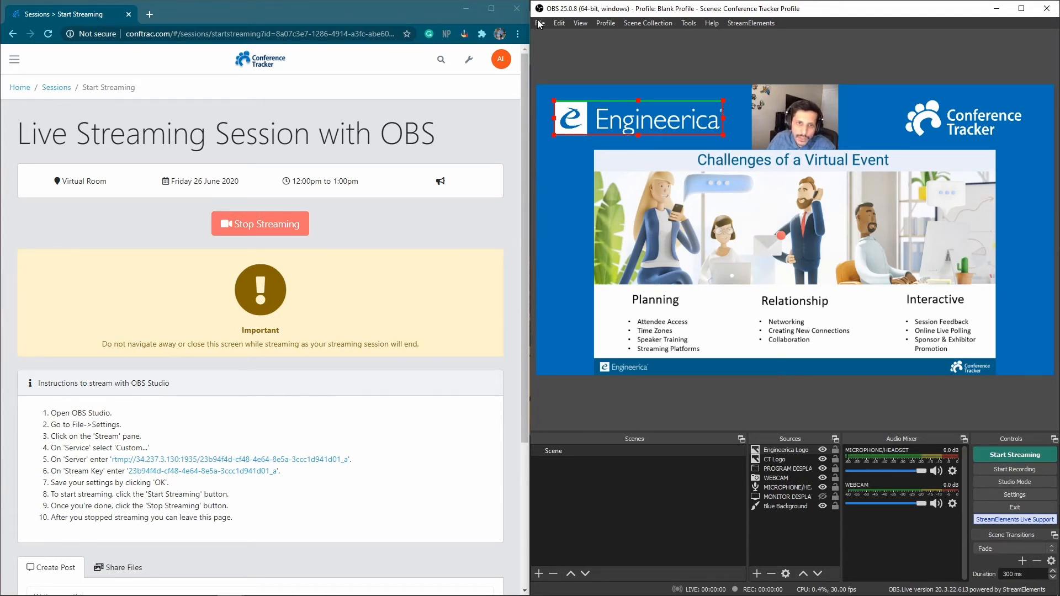
Open OBS File > Settings and go to the Stream pane
click(539, 22)
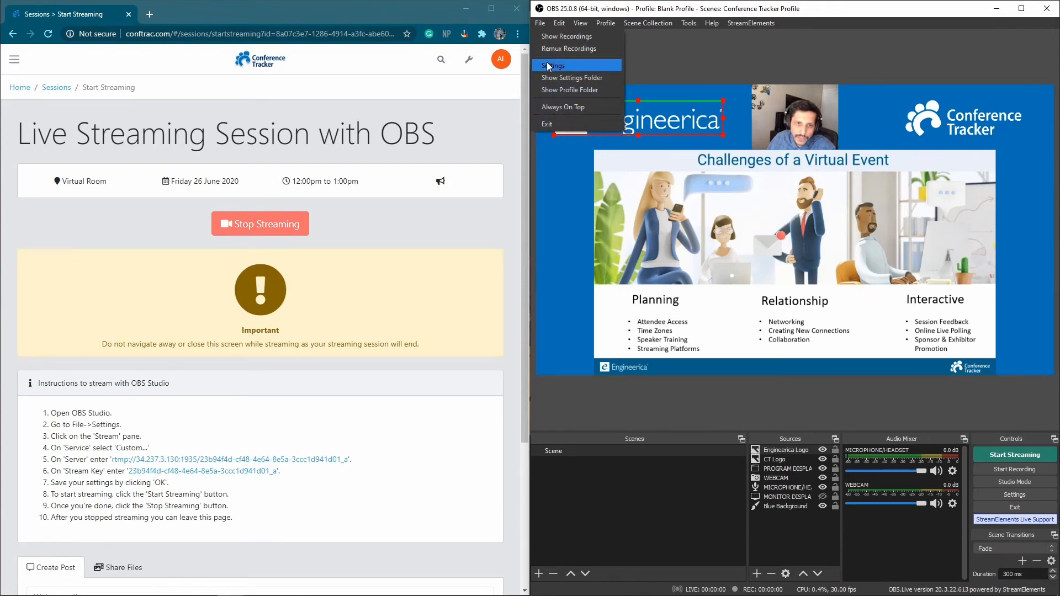
click(552, 65)
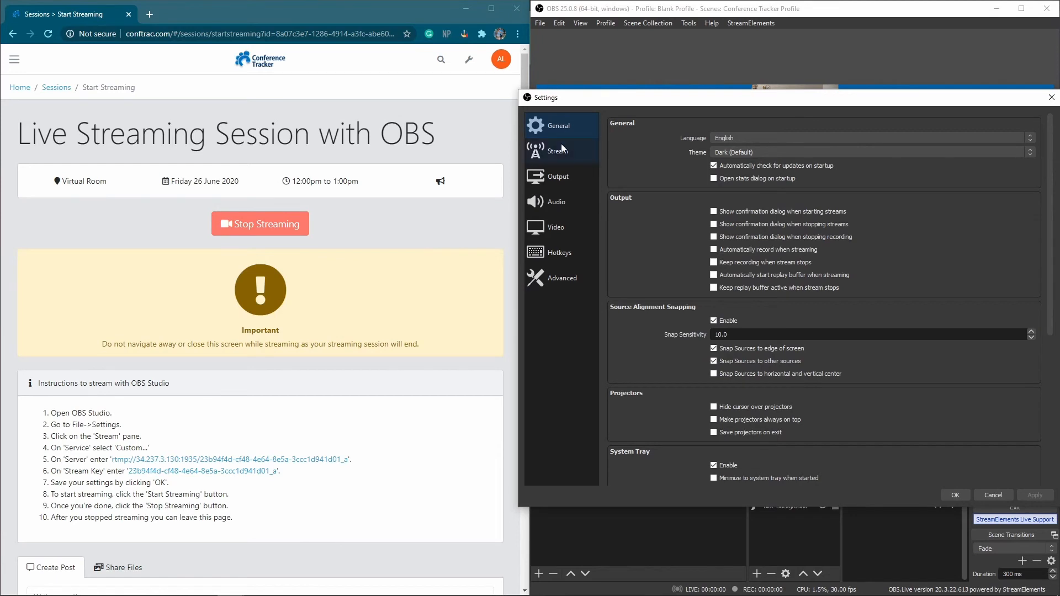
click(558, 150)
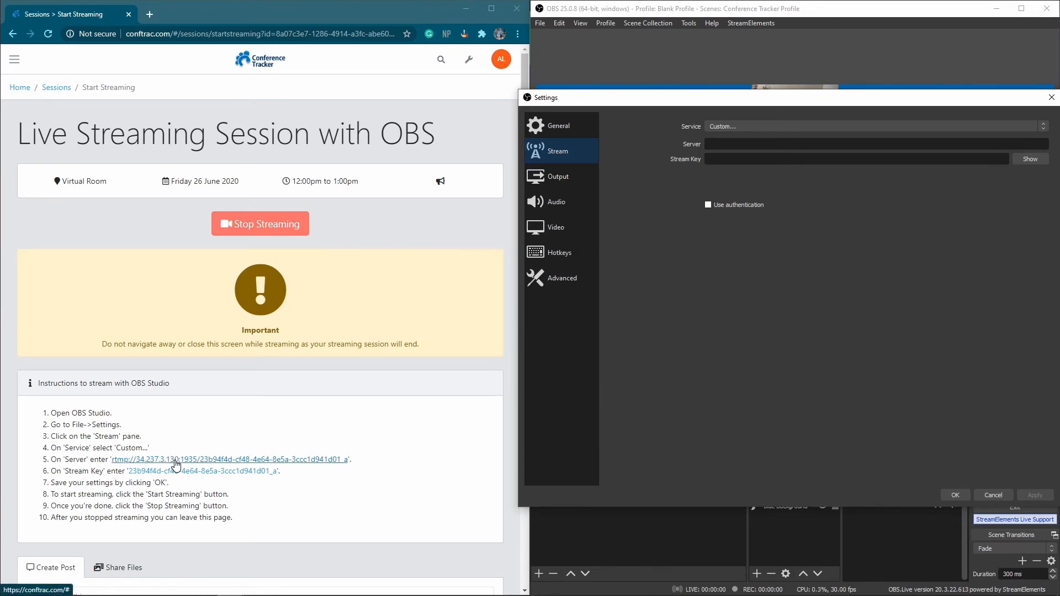
Copy the server URL into OBS's Server field, then copy the stream key
click(229, 460)
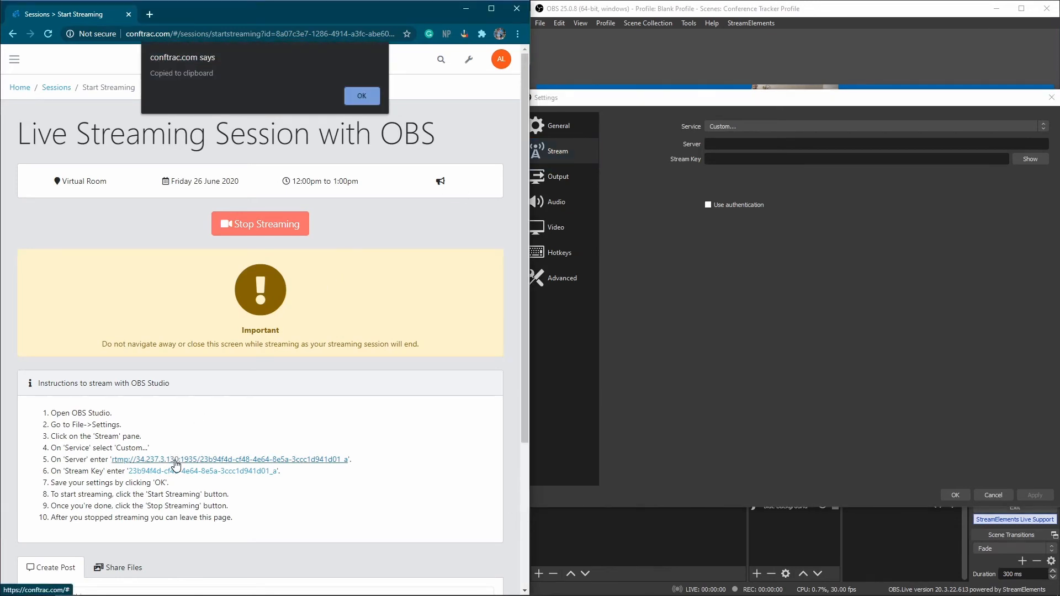
mouse_move(298, 263)
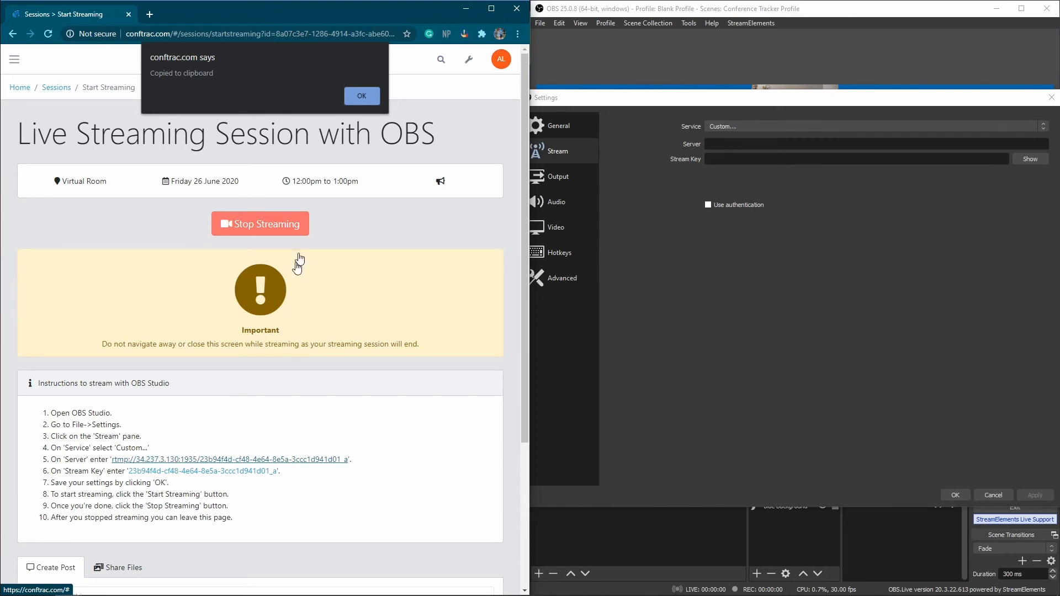
click(361, 96)
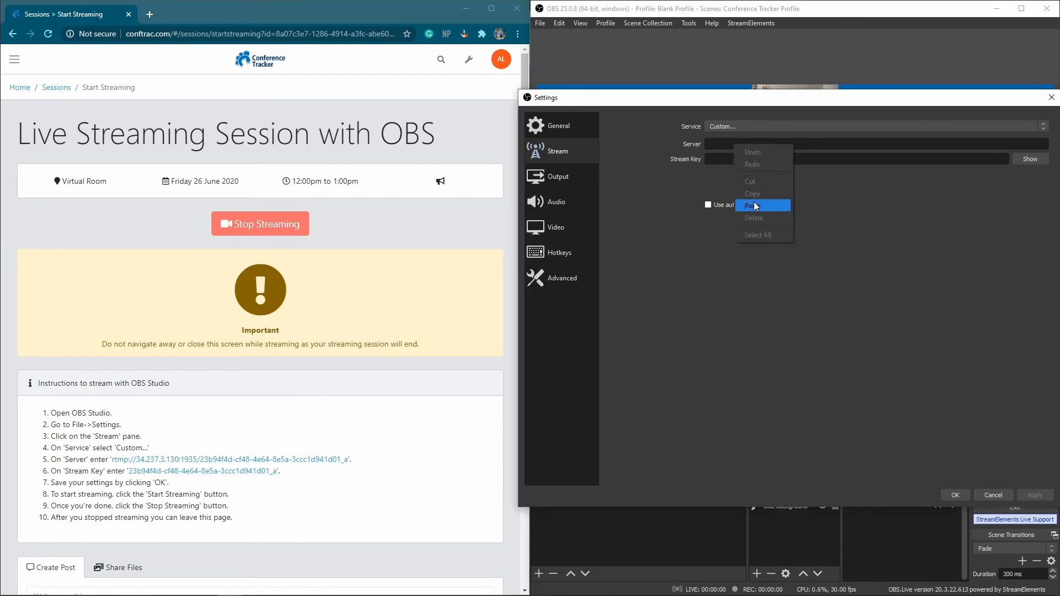
click(752, 205)
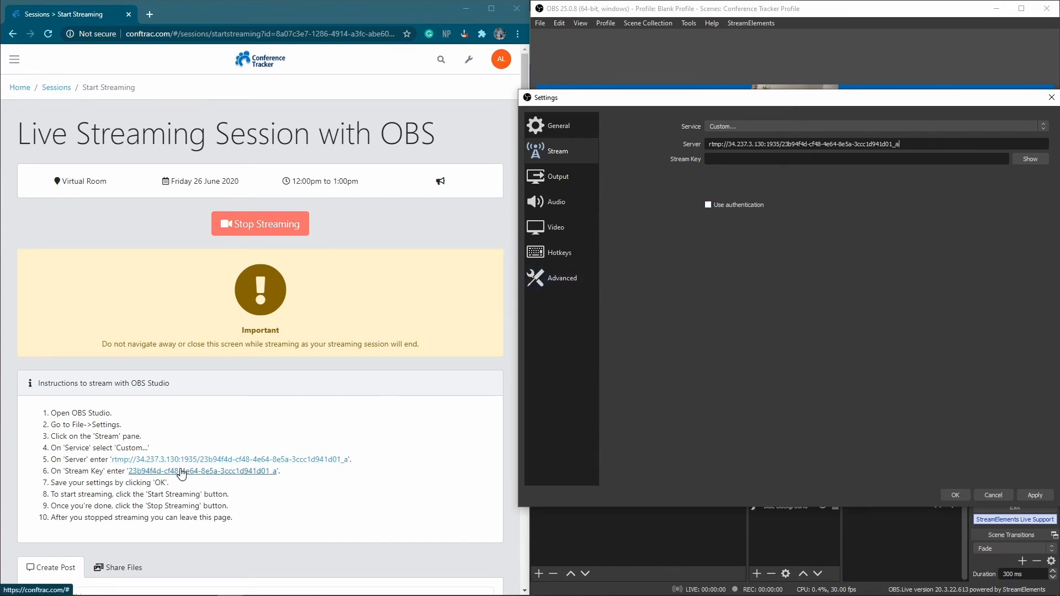
click(200, 471)
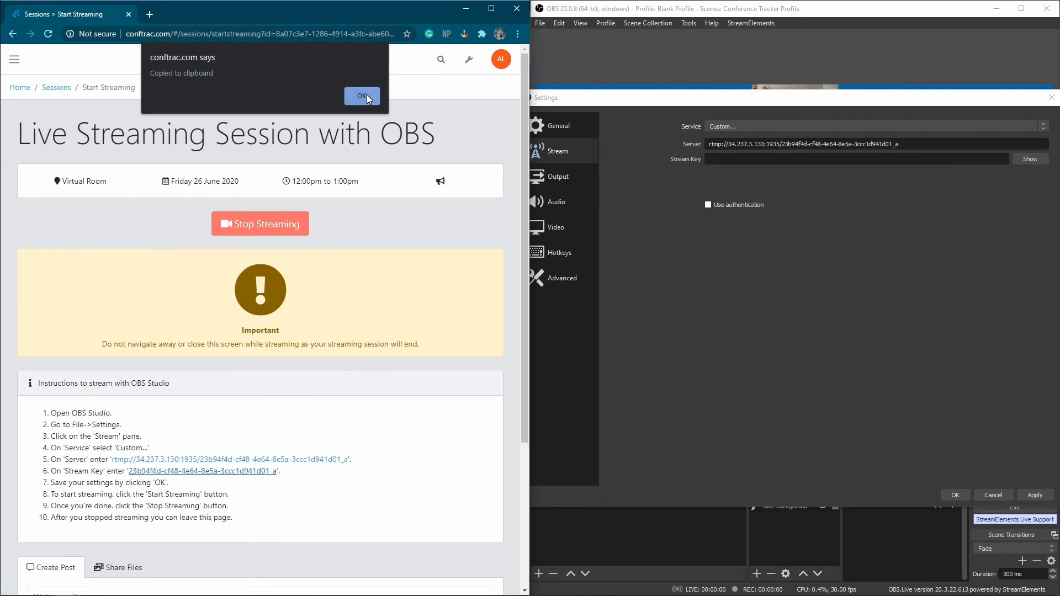
Paste the stream key into OBS, reveal it to verify, and close Settings
click(361, 96)
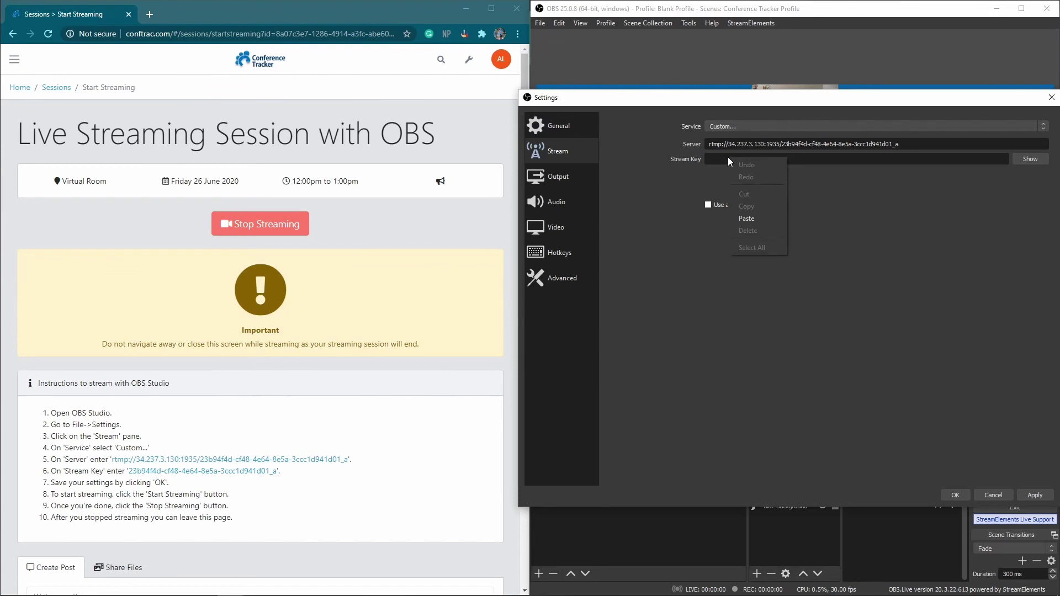
mouse_move(746, 217)
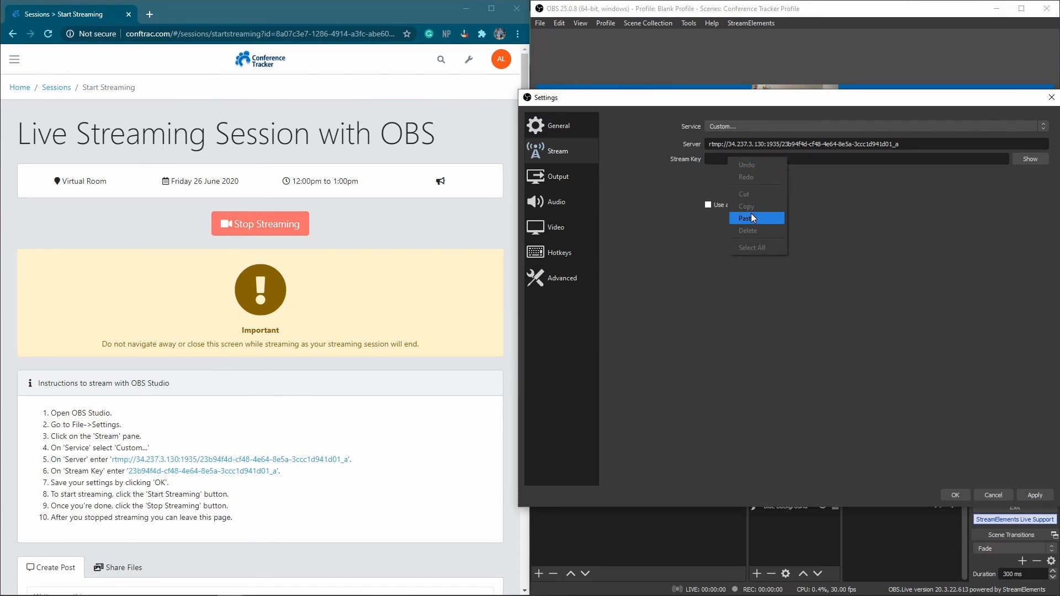
click(749, 218)
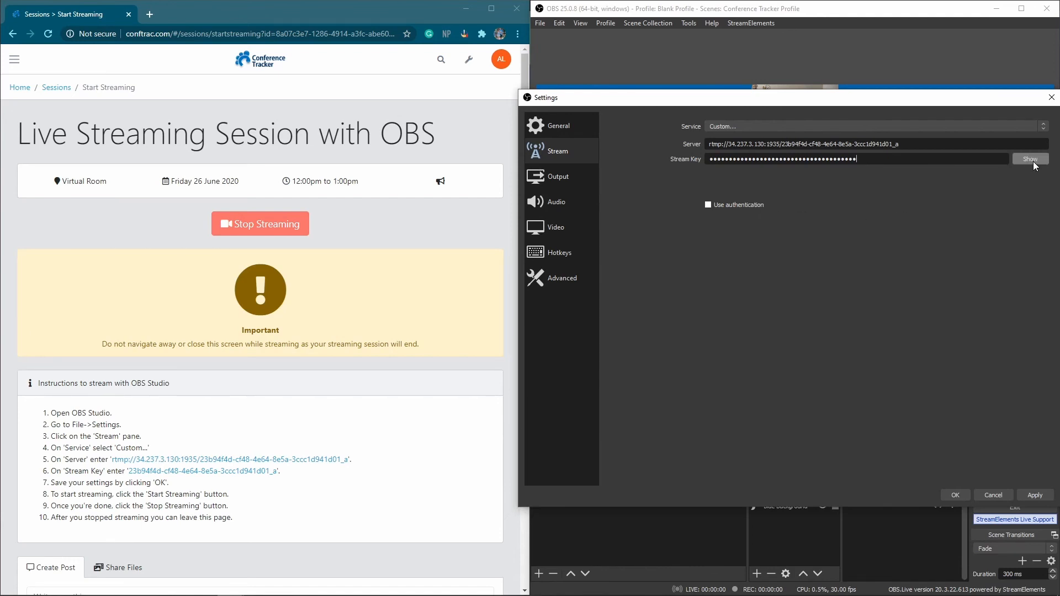
click(1031, 159)
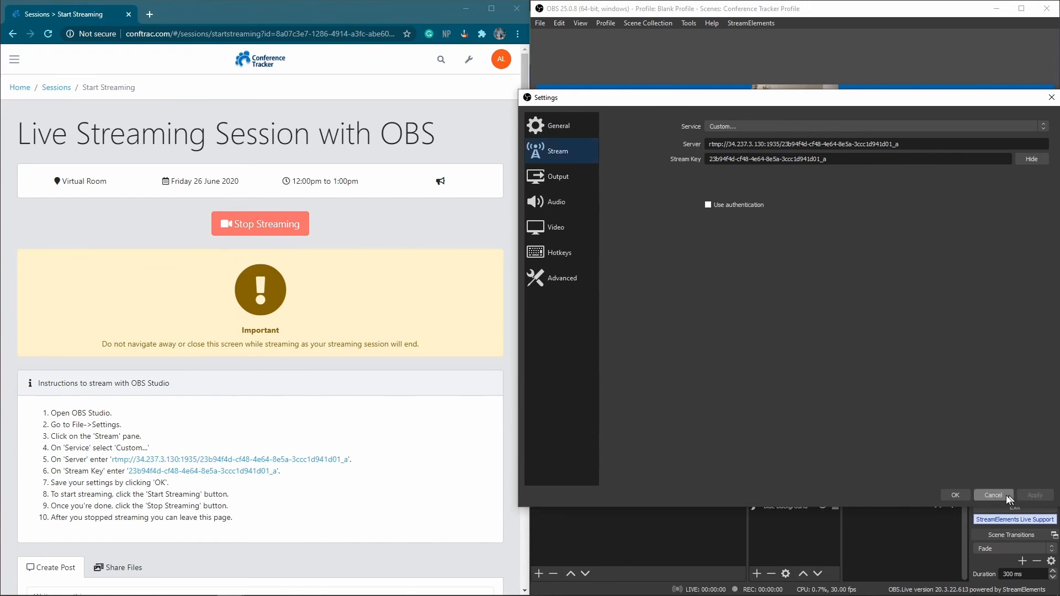
click(992, 495)
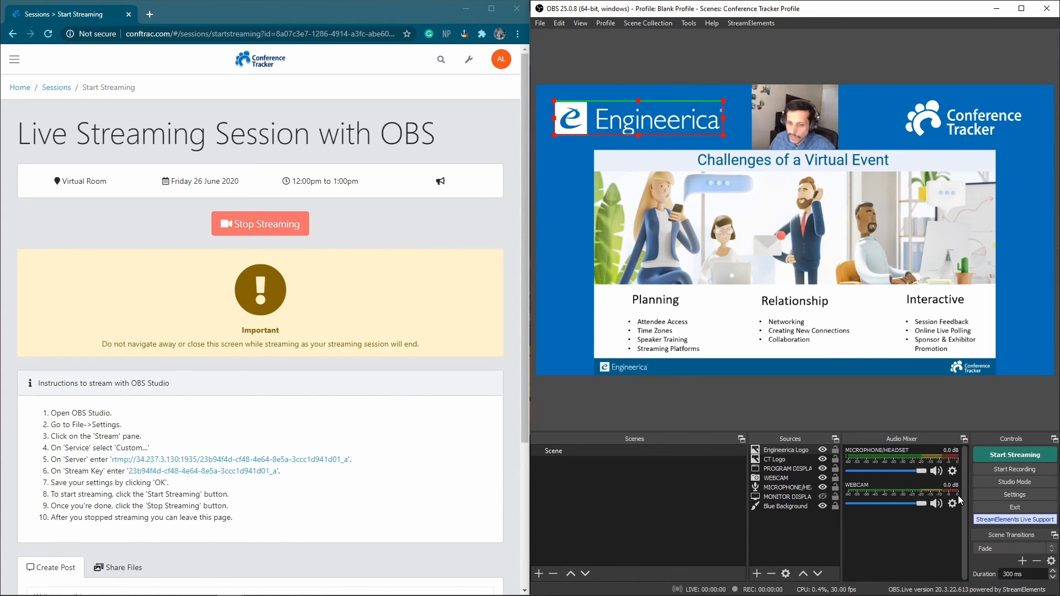
mouse_move(1014, 454)
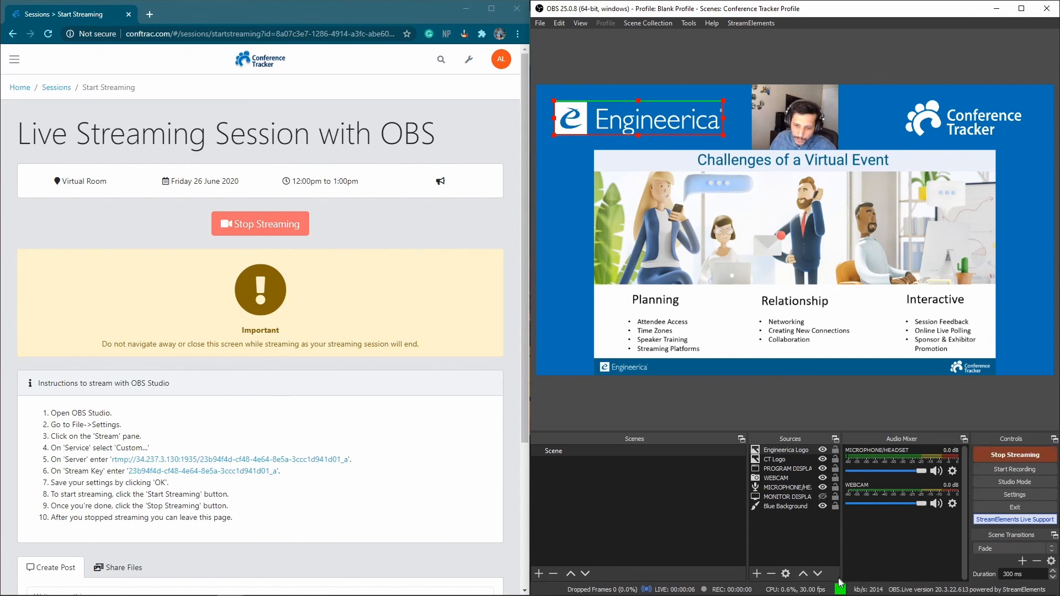
mouse_move(690, 536)
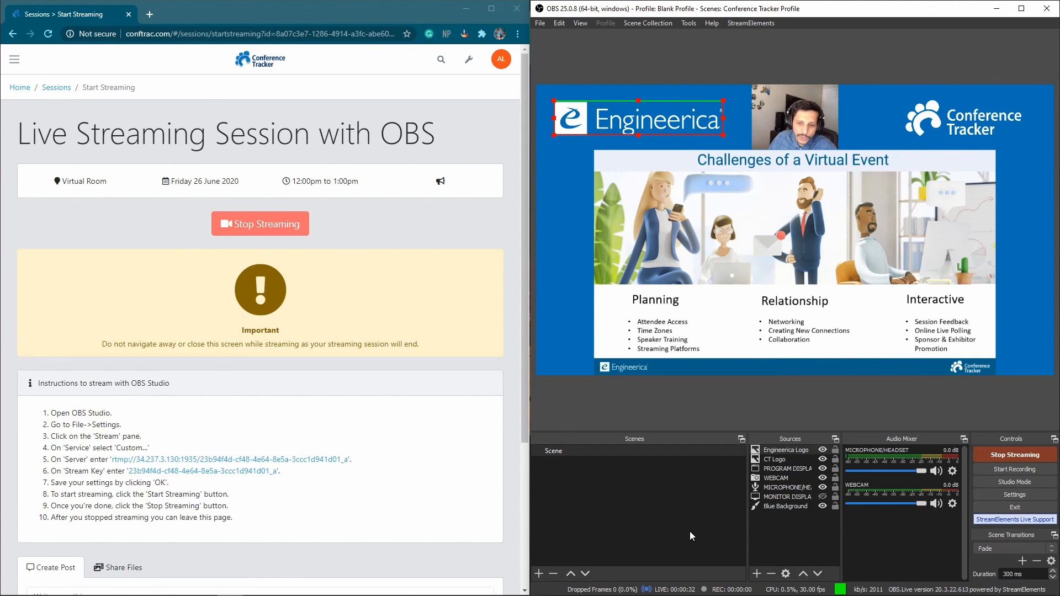
Stop the OBS broadcast and end streaming on the Conference Tracker session page
click(1014, 454)
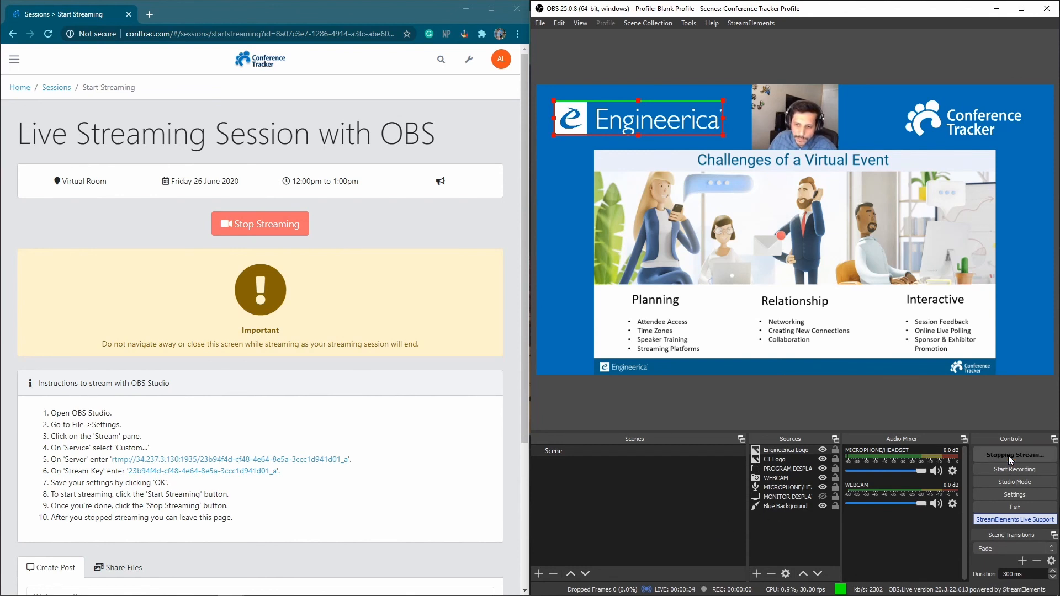
click(1014, 454)
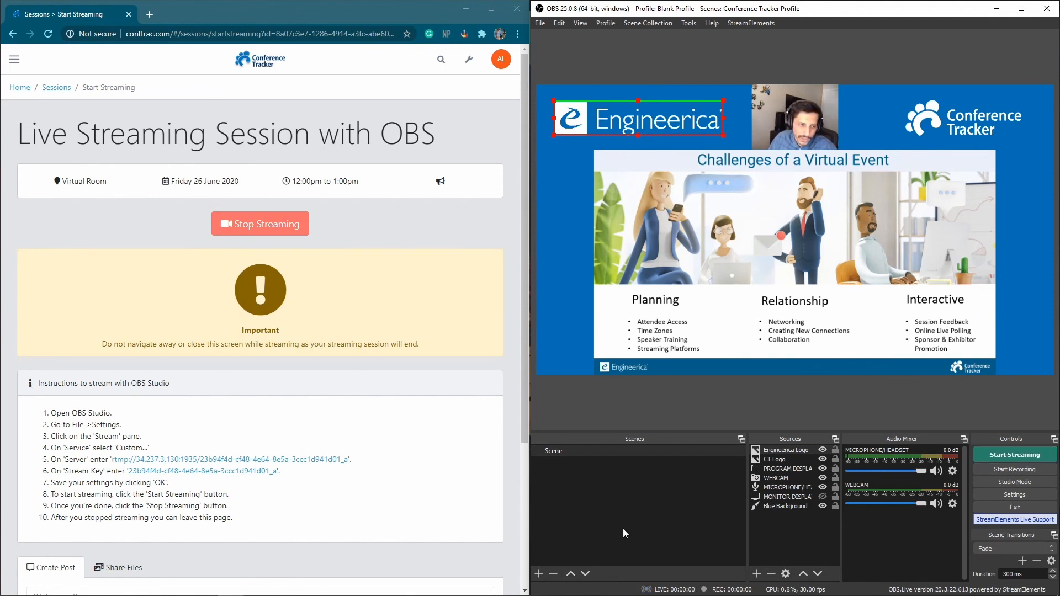
mouse_move(278, 223)
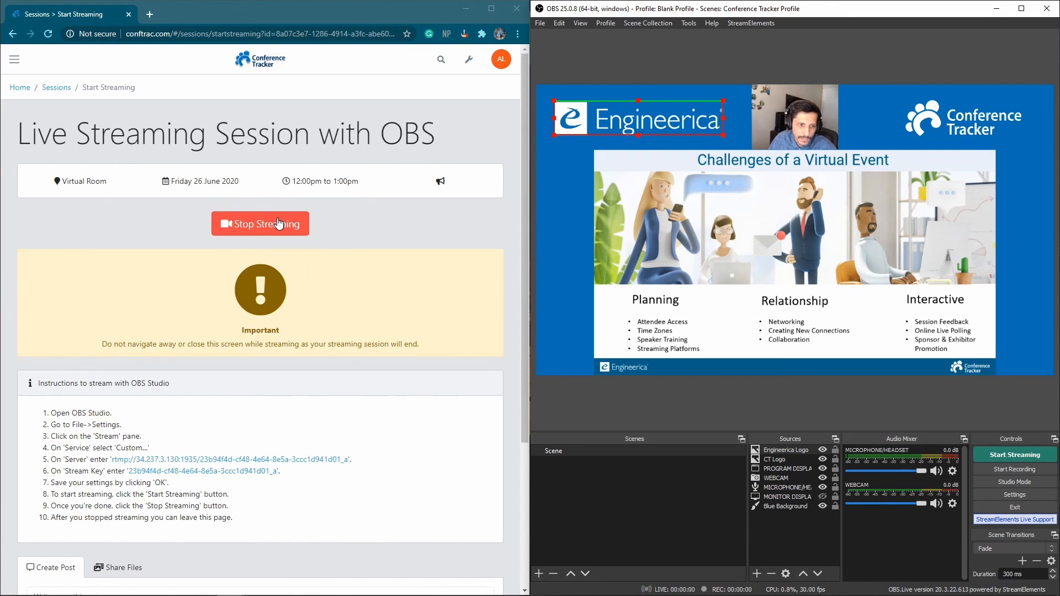
click(259, 223)
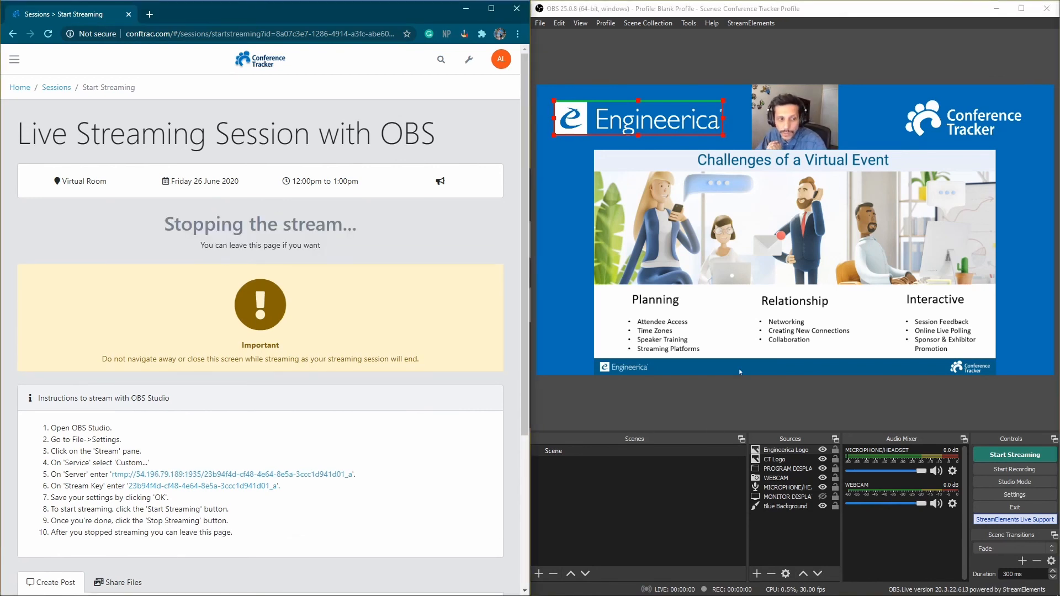